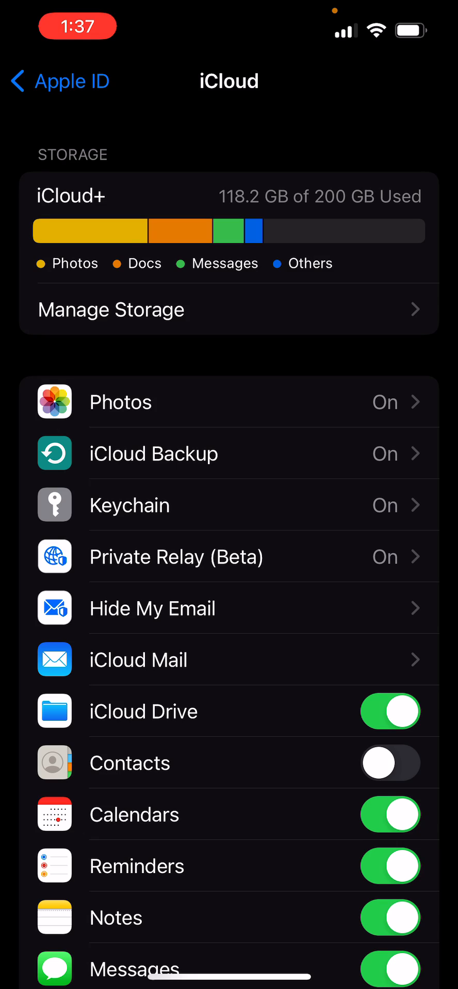
- Scroll the iCloud page (118.2 GB of 200 GB used) and open Manage Storage
scroll(down, 3)
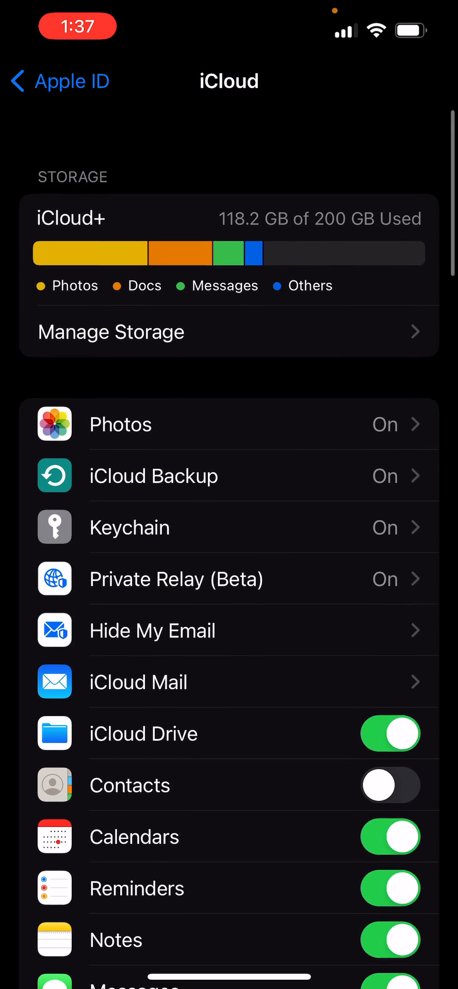
scroll(down, 3)
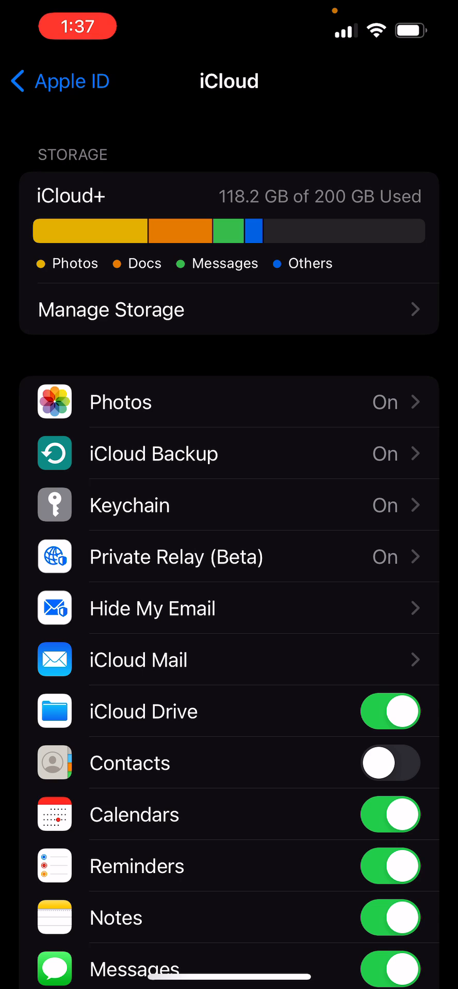
click(111, 309)
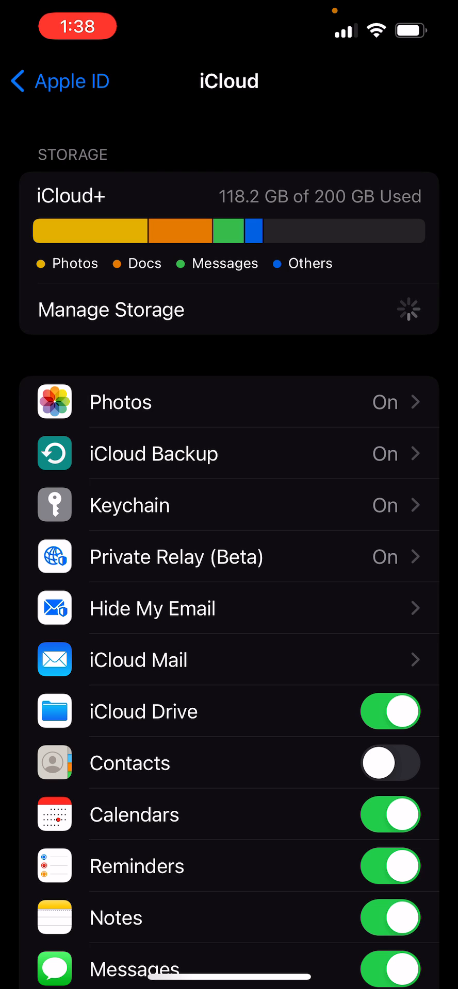
- Open the per-app iCloud storage list and select WhatsApp Messenger's details
click(110, 309)
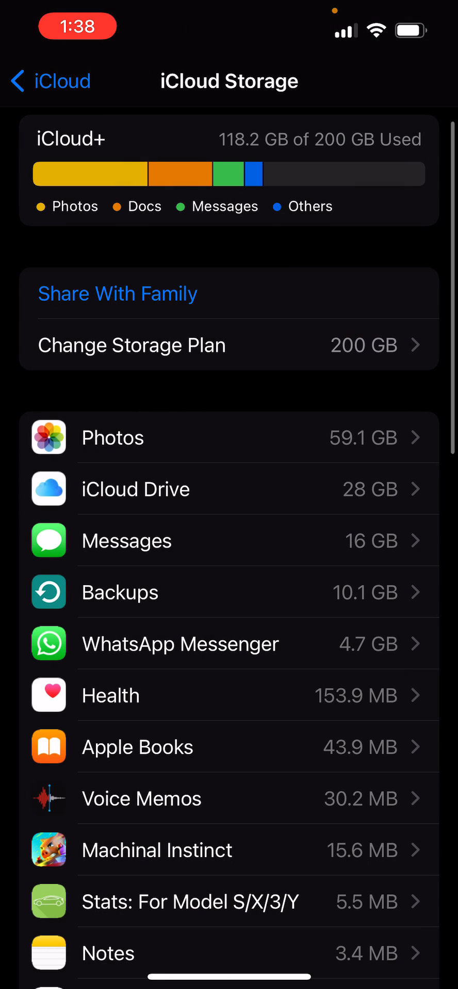
click(179, 644)
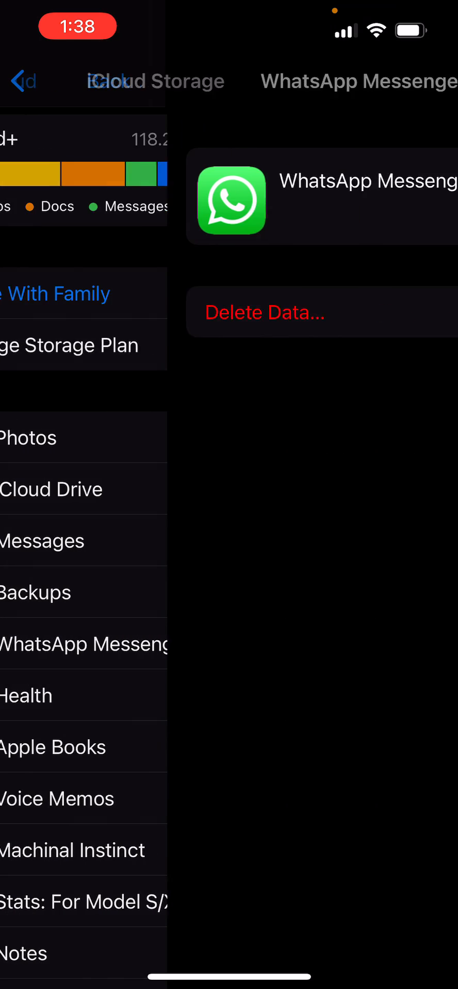